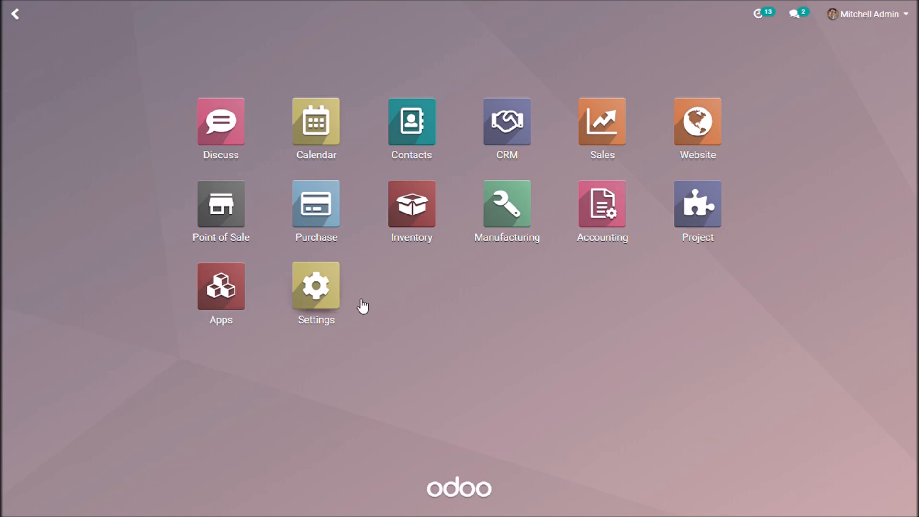
pyautogui.moveTo(329, 289)
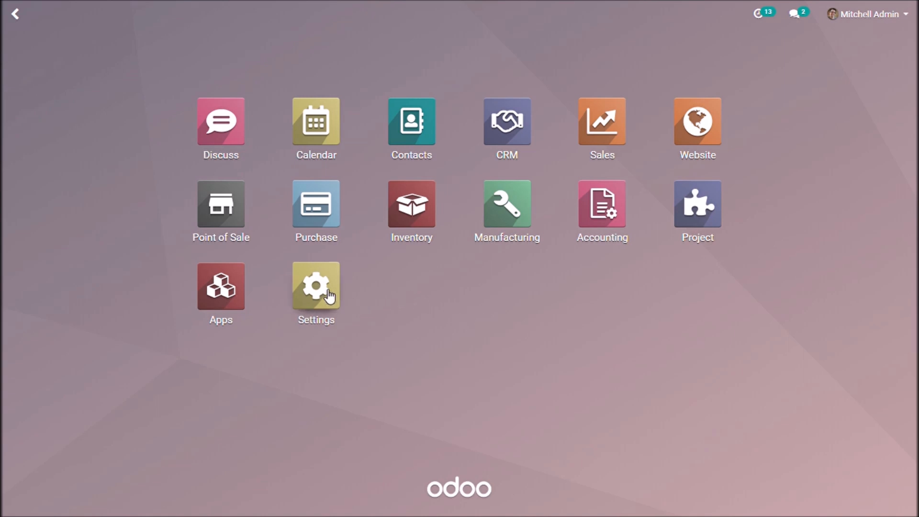
# - Activate developer mode from the Settings app
pyautogui.click(316, 285)
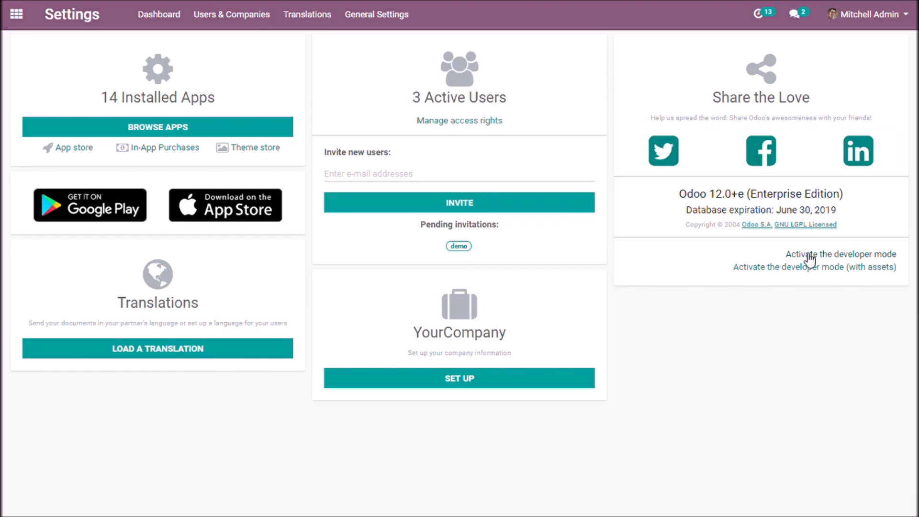
pyautogui.click(841, 254)
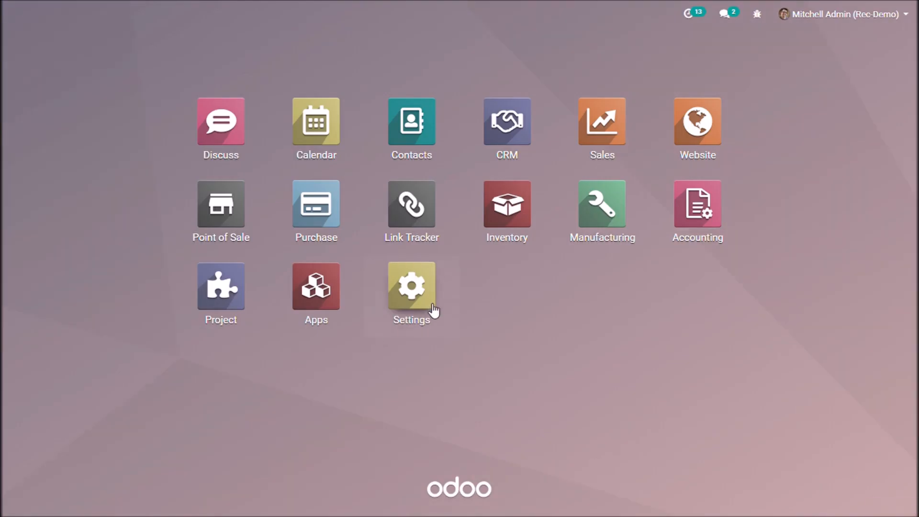
# - Reopen Settings and show the developer-only Technical menu with its email entries
pyautogui.click(412, 286)
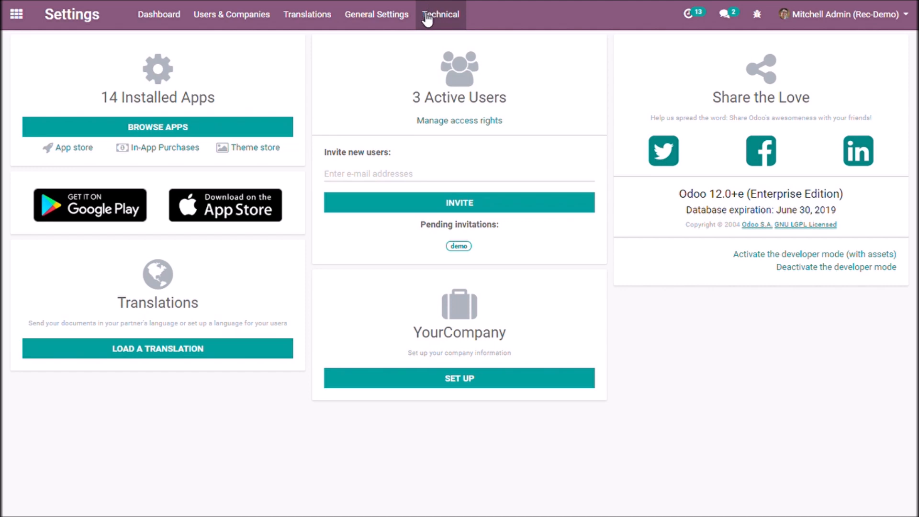
pyautogui.moveTo(426, 27)
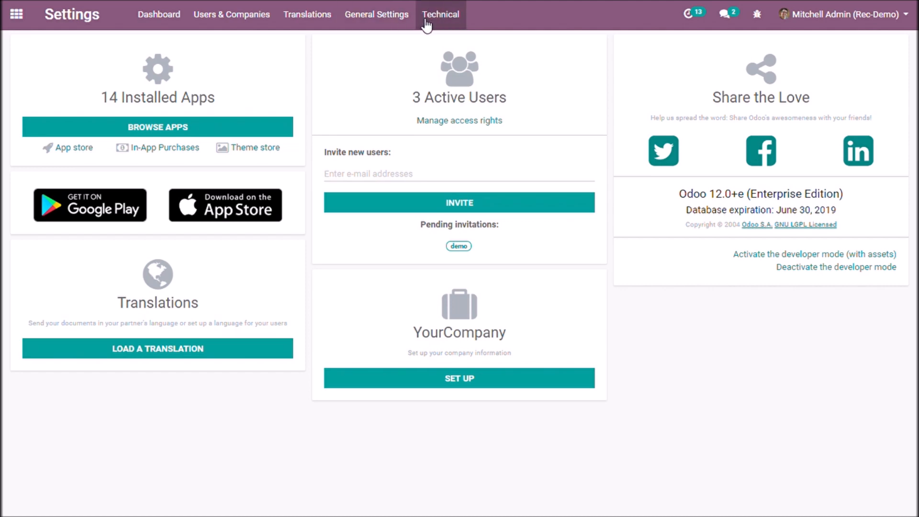
pyautogui.click(441, 14)
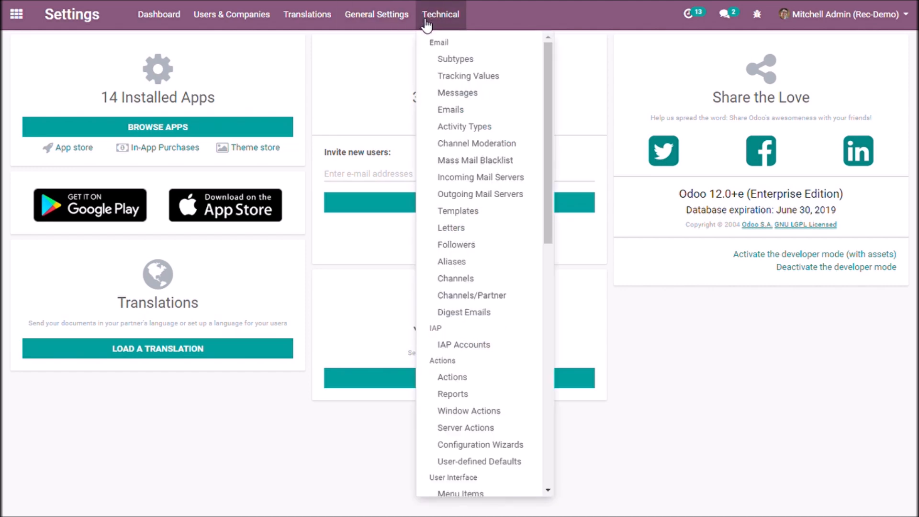
pyautogui.moveTo(480, 184)
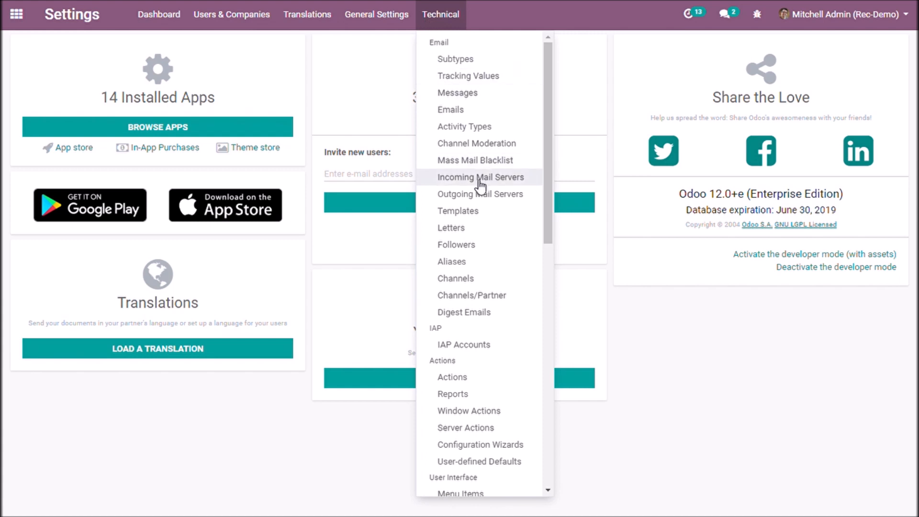
pyautogui.moveTo(473, 194)
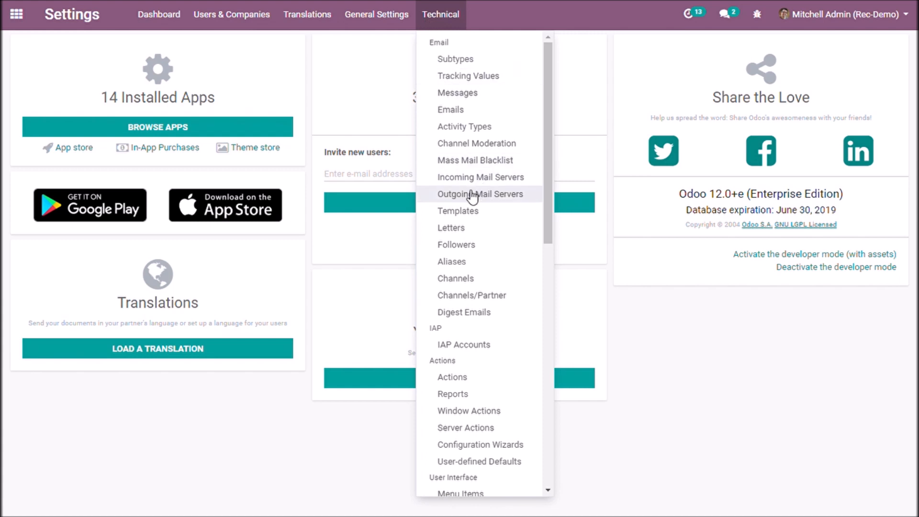
pyautogui.moveTo(492, 192)
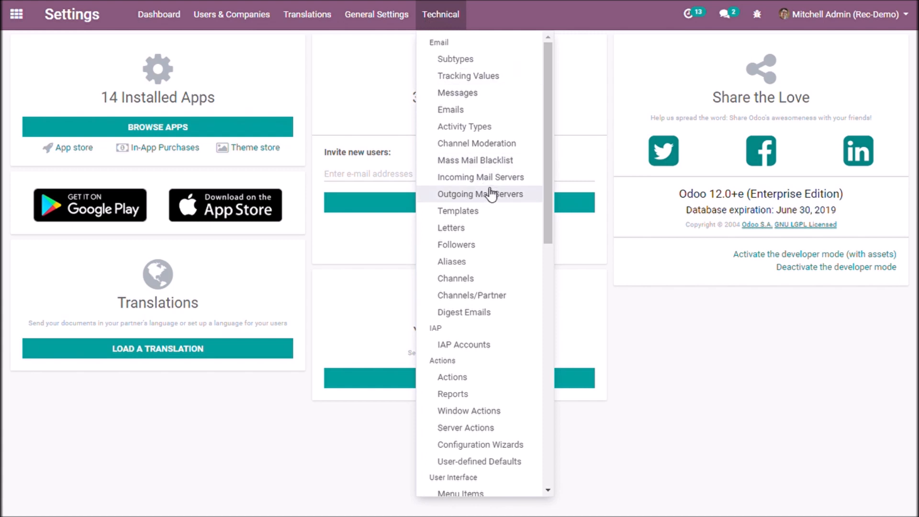
pyautogui.moveTo(480, 184)
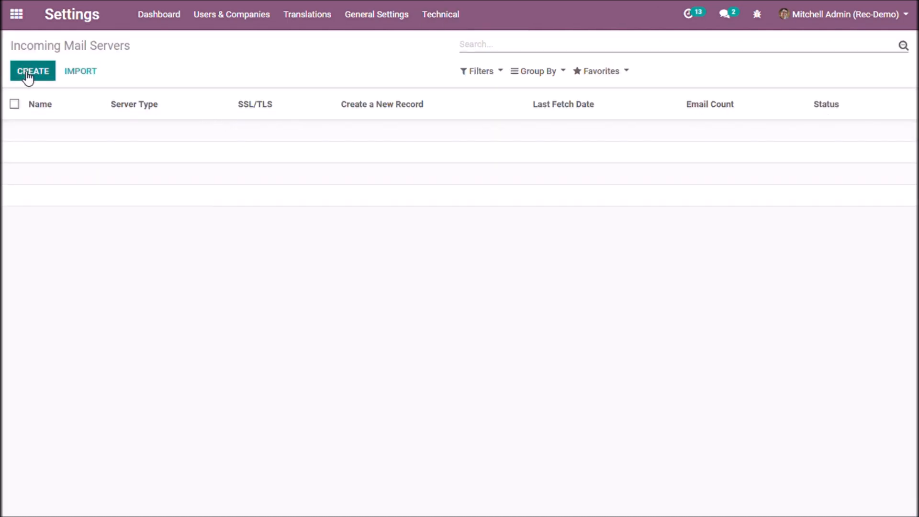
# - Create incoming server 'Mail' on imap.gmail.com with SSL/TLS and Gmail login credentials
pyautogui.click(33, 71)
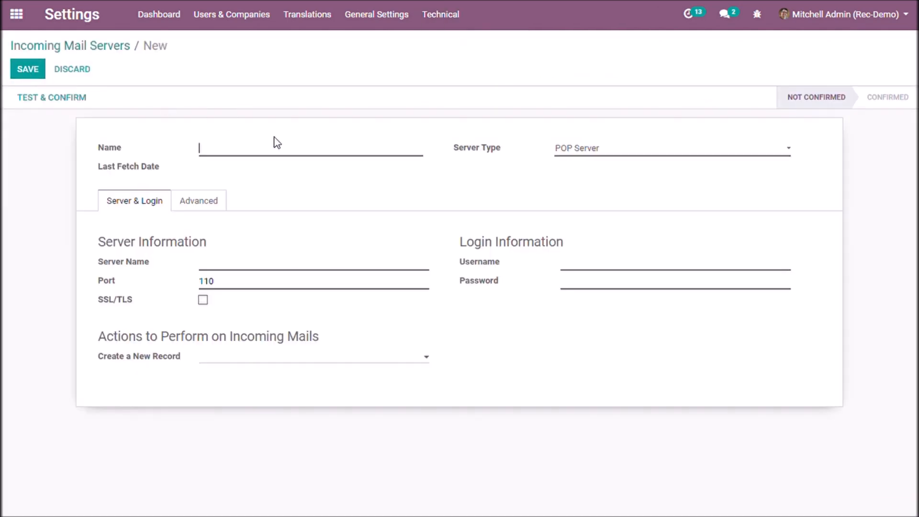
pyautogui.write('Mail')
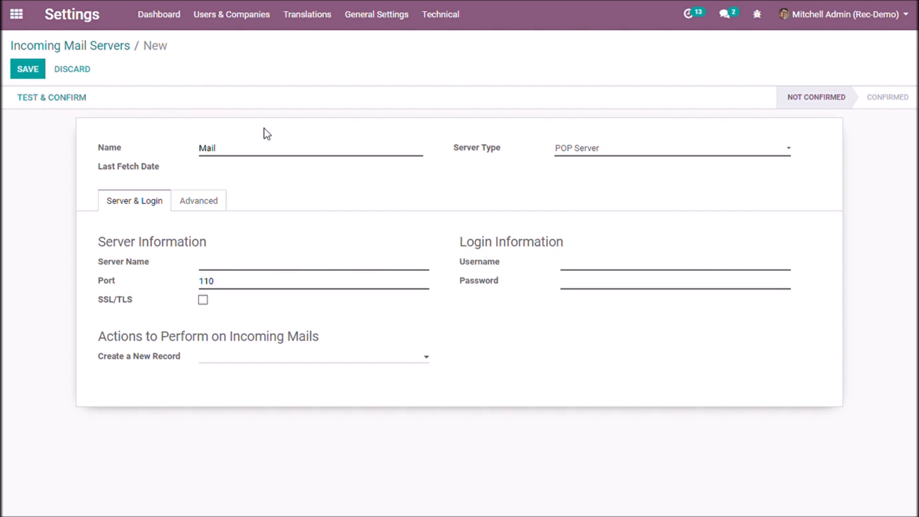
pyautogui.moveTo(618, 157)
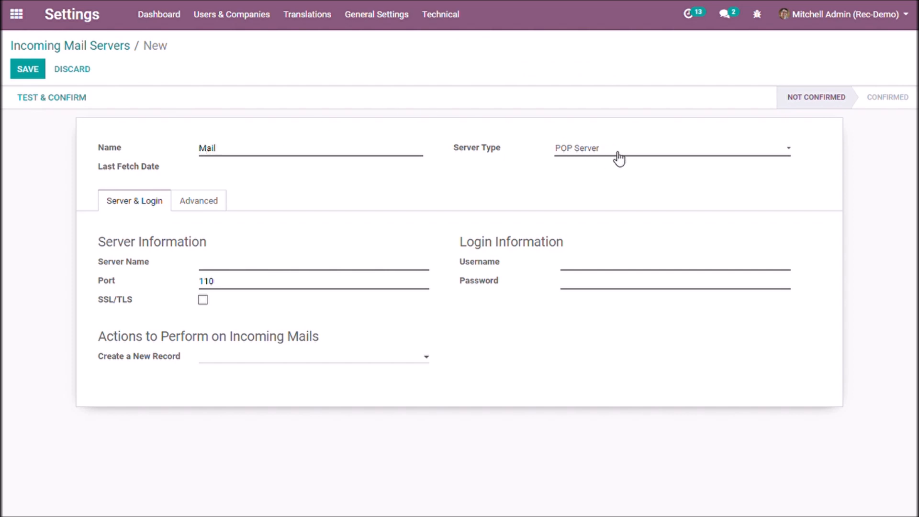
pyautogui.moveTo(442, 180)
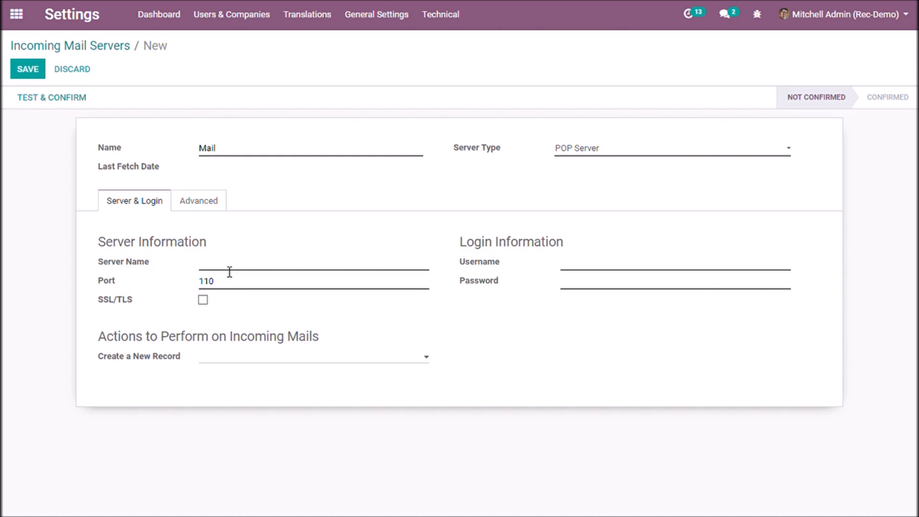
pyautogui.write('imap.gmail.com')
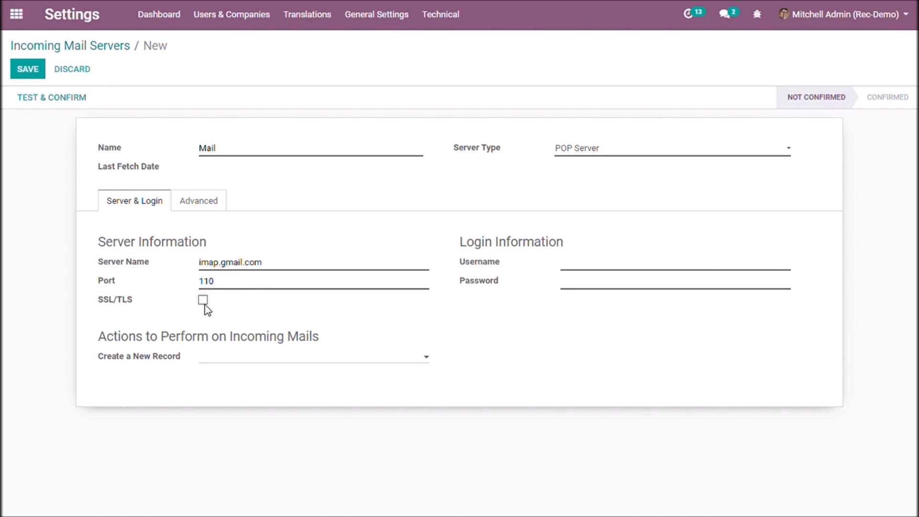
pyautogui.click(202, 300)
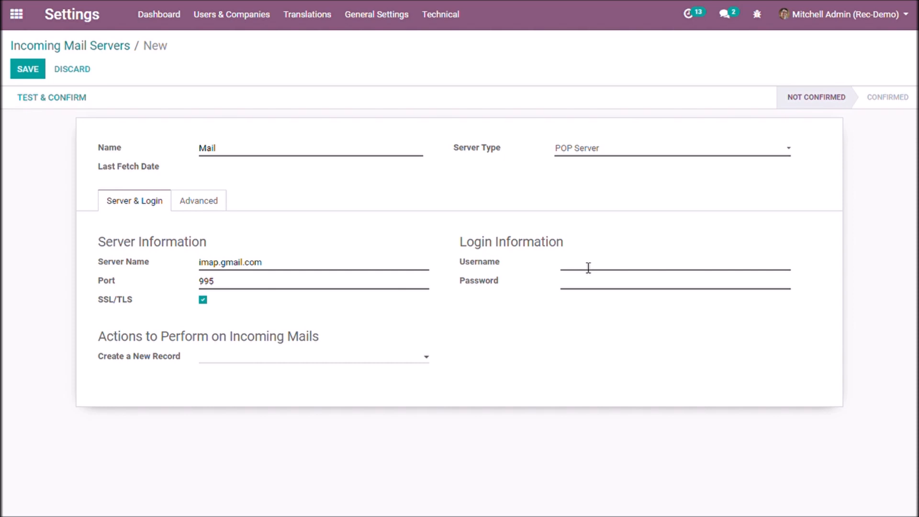
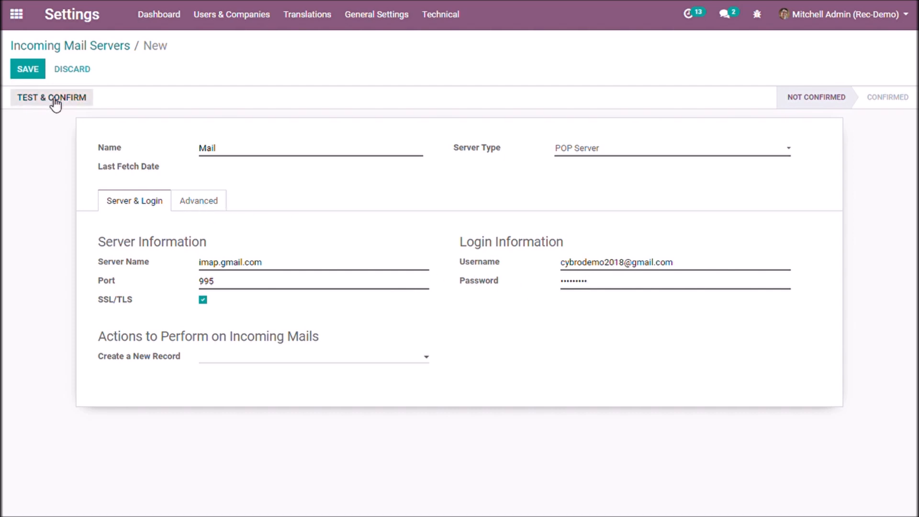
# - Test and confirm the Mail incoming server connection, then save the record
pyautogui.click(28, 69)
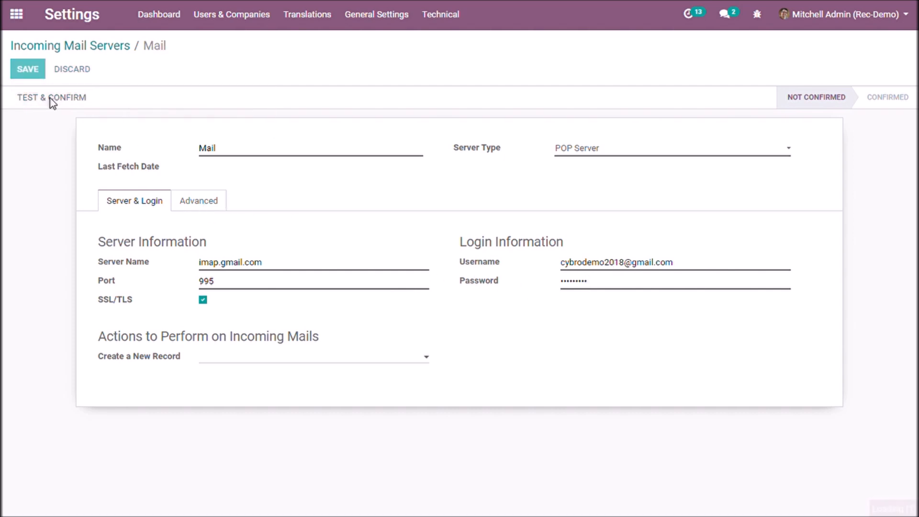
pyautogui.click(50, 98)
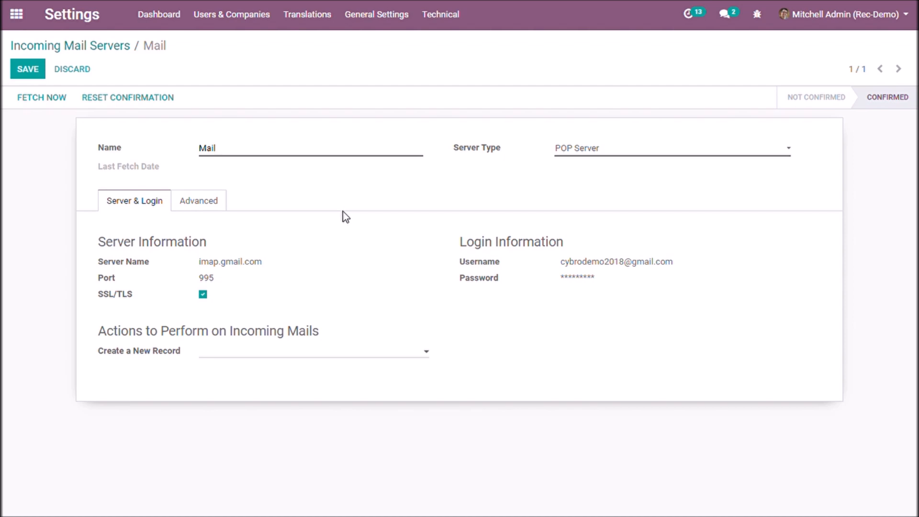
pyautogui.moveTo(75, 125)
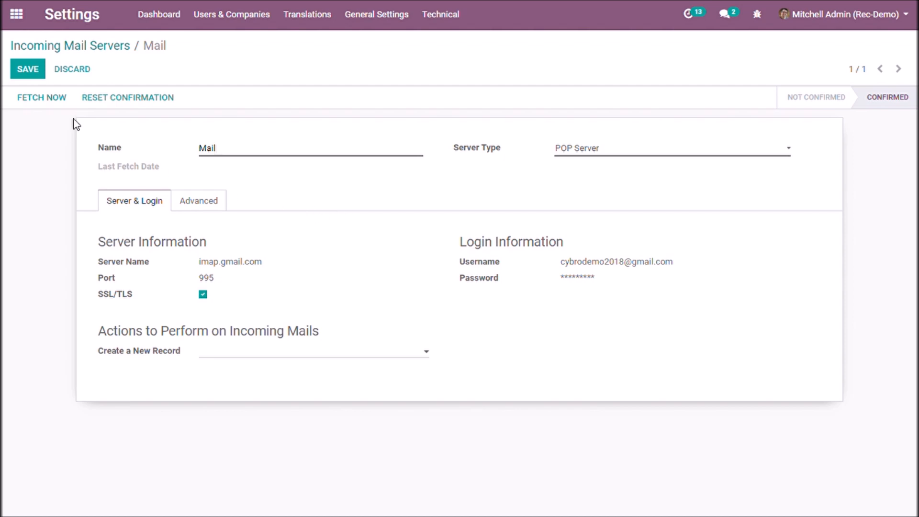
pyautogui.moveTo(28, 128)
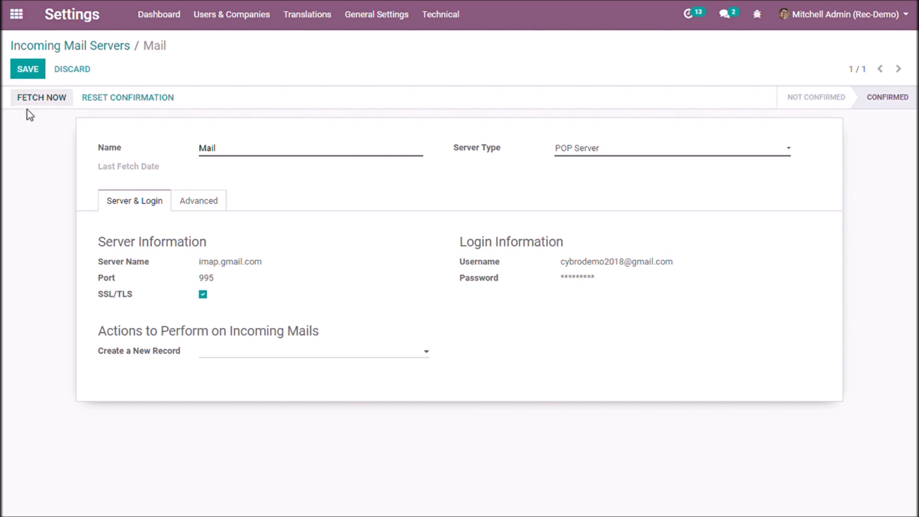
pyautogui.moveTo(43, 98)
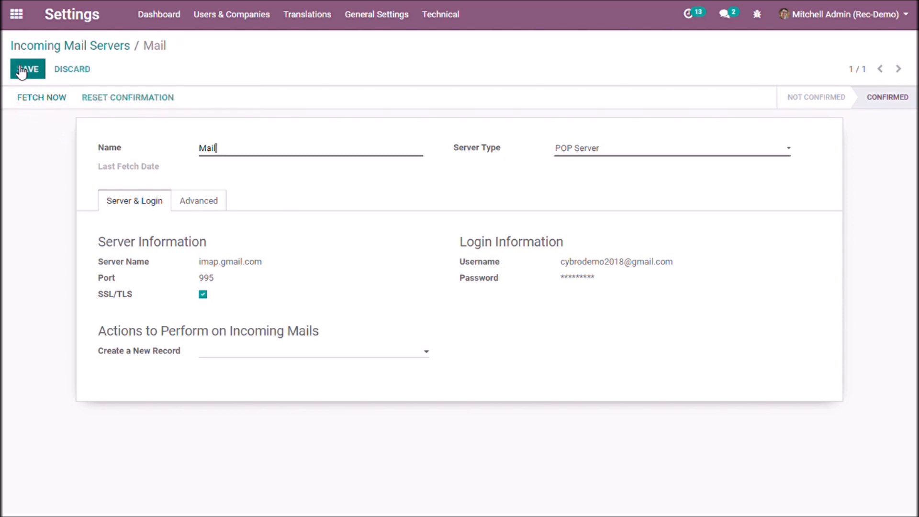
pyautogui.click(27, 69)
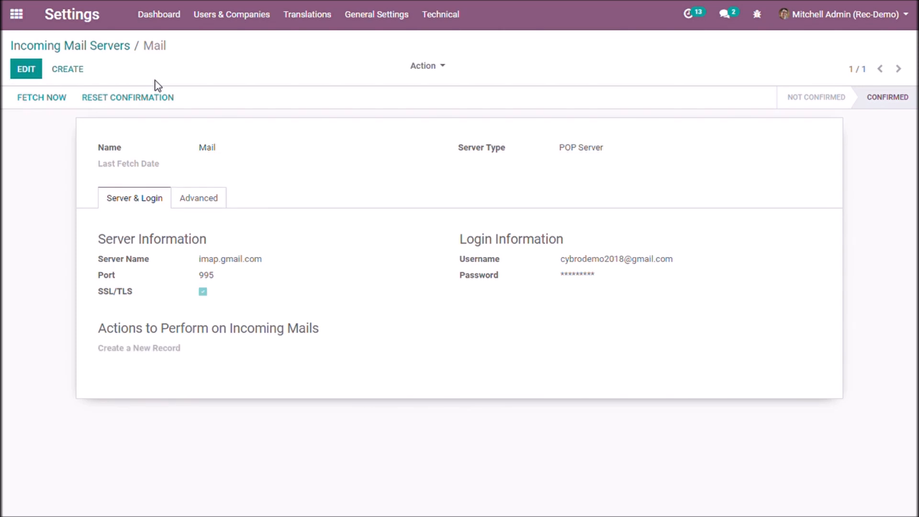
pyautogui.moveTo(448, 18)
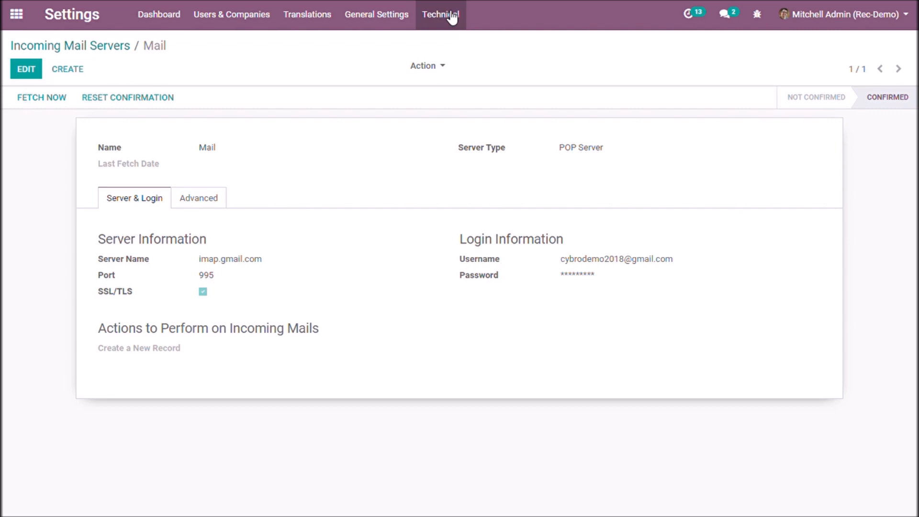
# - Open the Outgoing Mail Servers list from the Technical menu
pyautogui.click(441, 14)
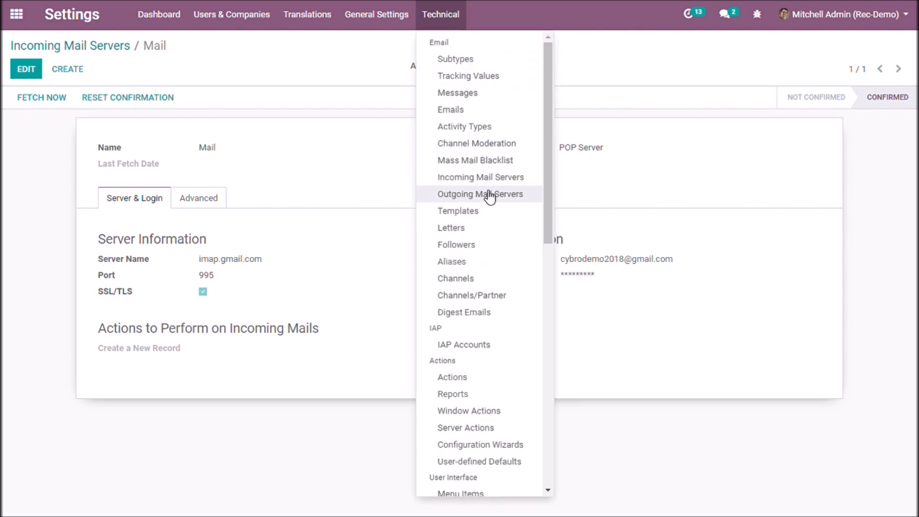
pyautogui.click(480, 194)
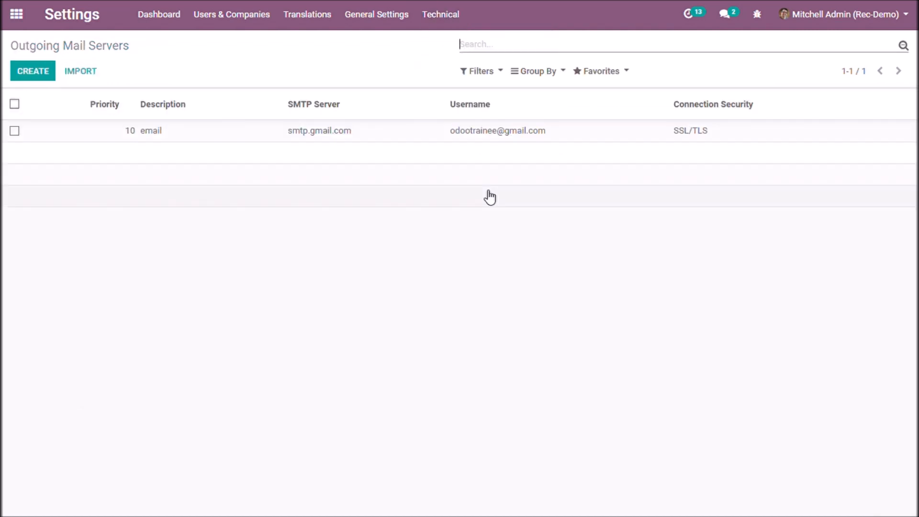
pyautogui.click(14, 130)
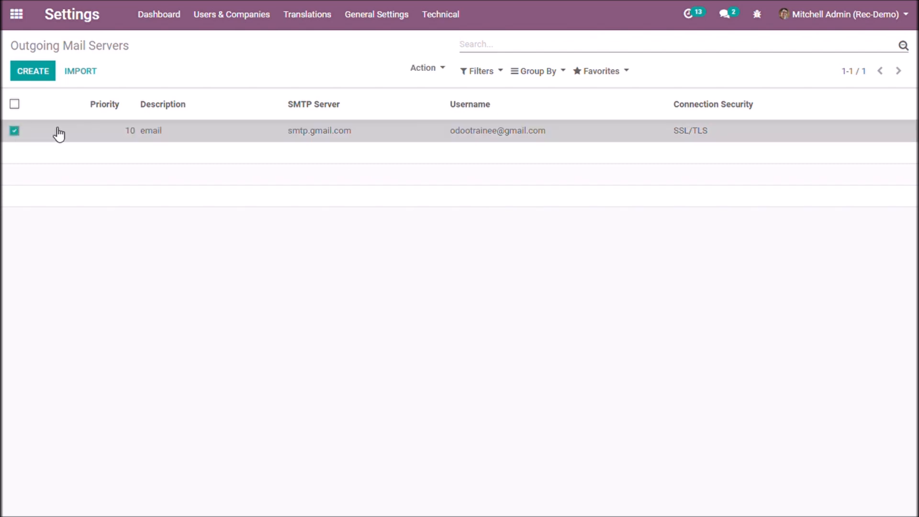
# - Create outgoing server 'gmail' on smtp.gmail.com using SSL/TLS on port 465
pyautogui.click(32, 71)
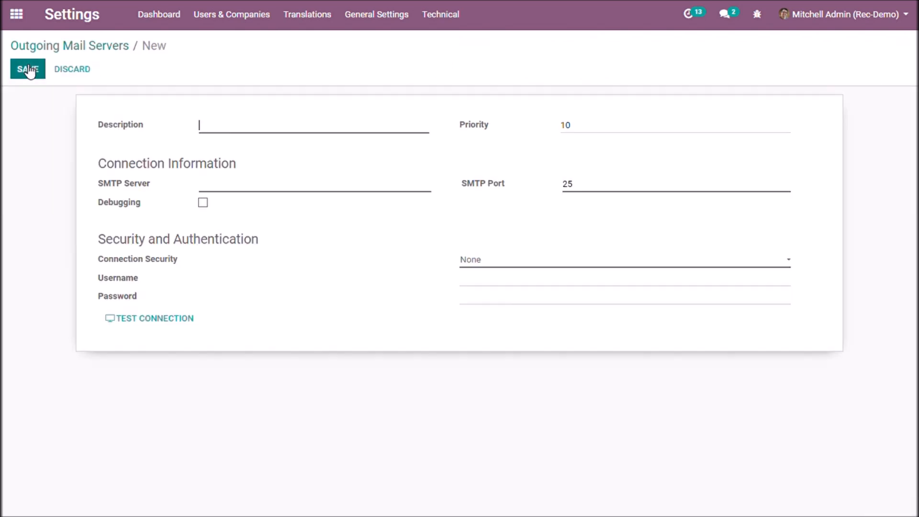
pyautogui.write('g')
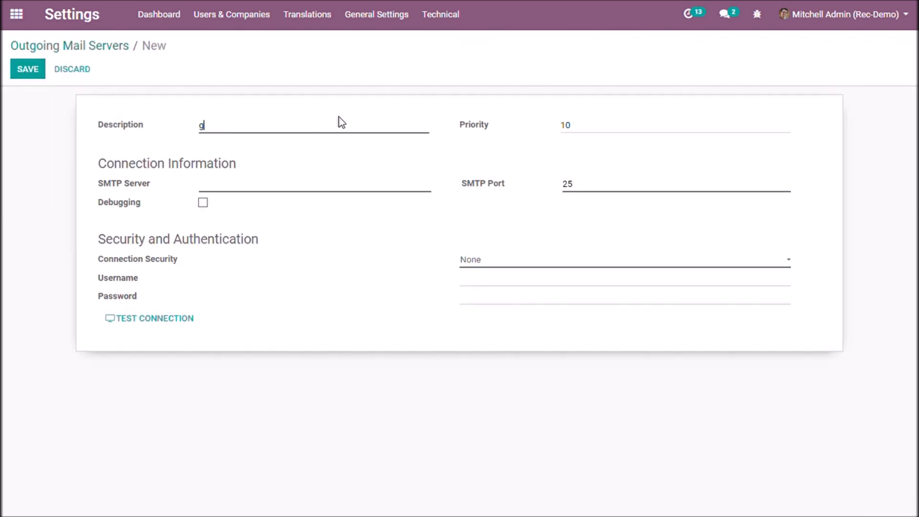
pyautogui.write('mail')
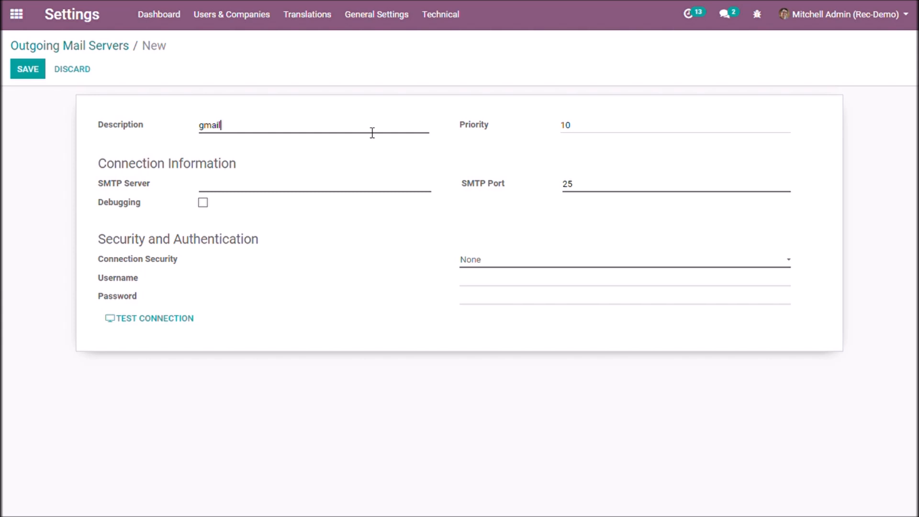
pyautogui.moveTo(262, 197)
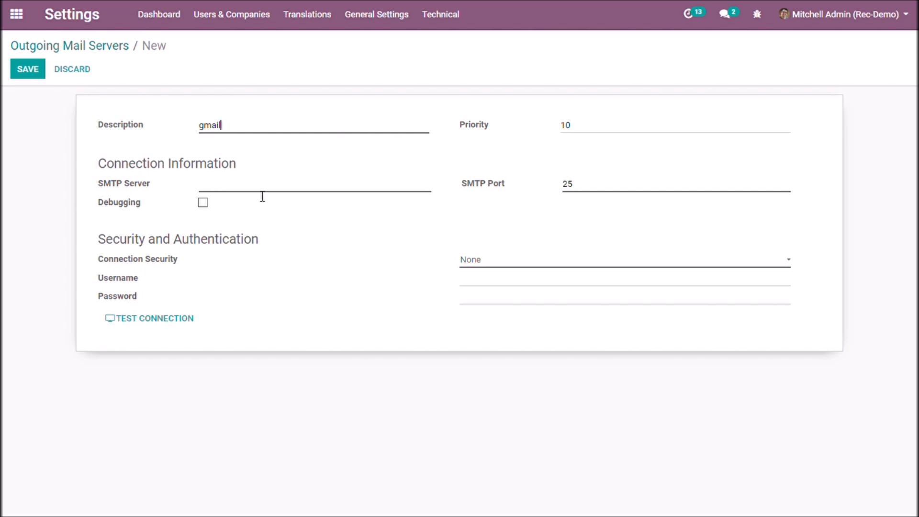
pyautogui.write('smtp.gmail.com')
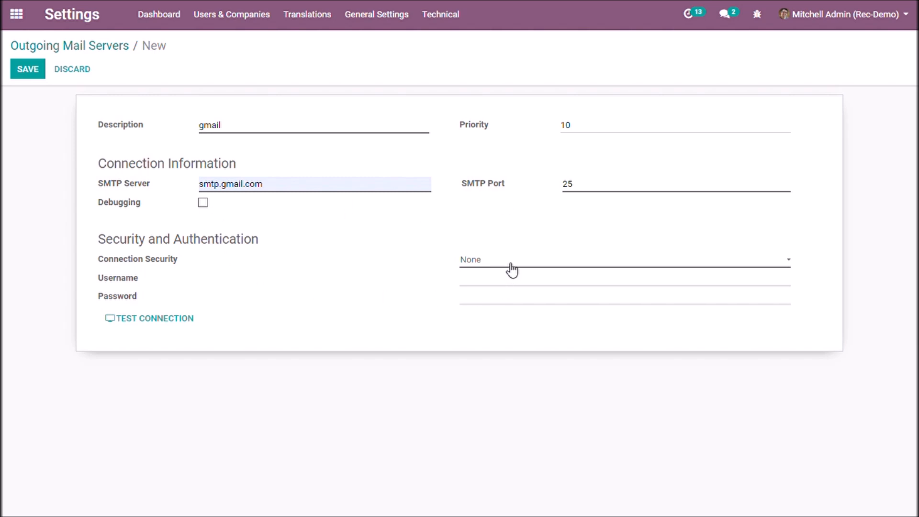
pyautogui.click(625, 260)
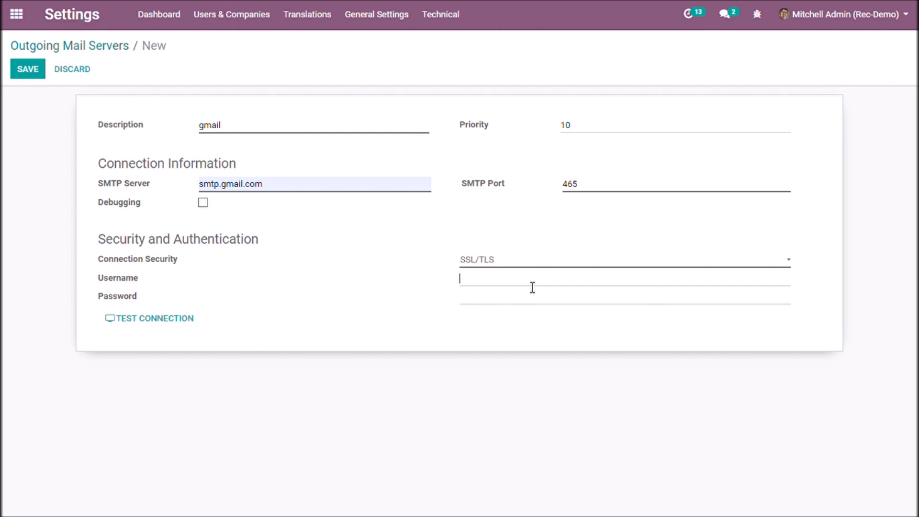
# - Enter the Gmail username and password for the gmail outgoing server
pyautogui.write('o')
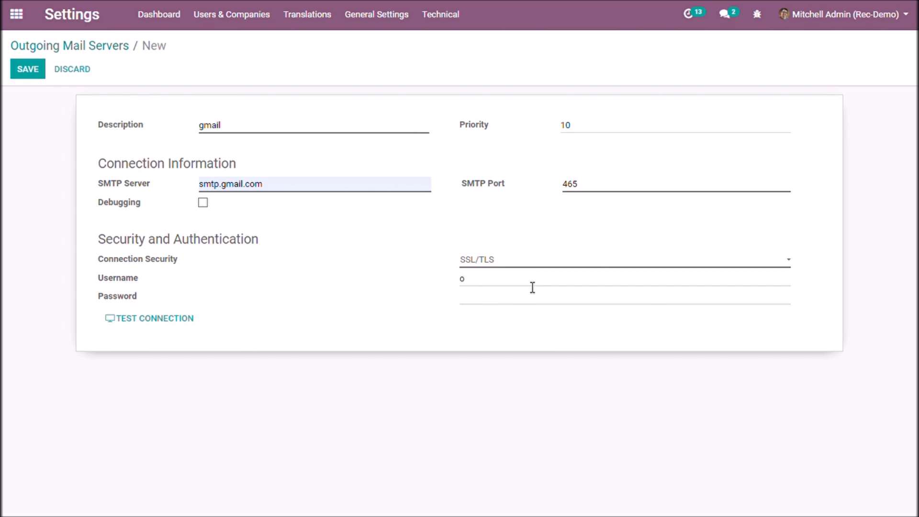
pyautogui.press('Backspace')
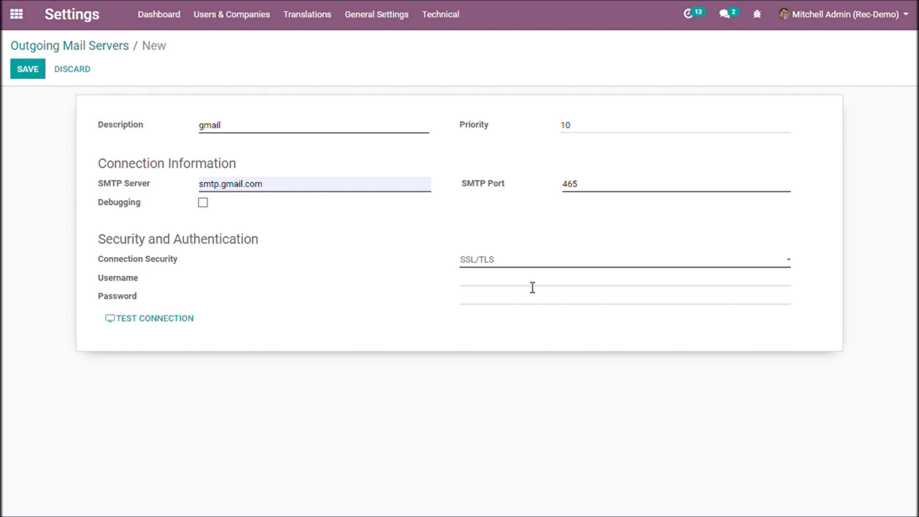
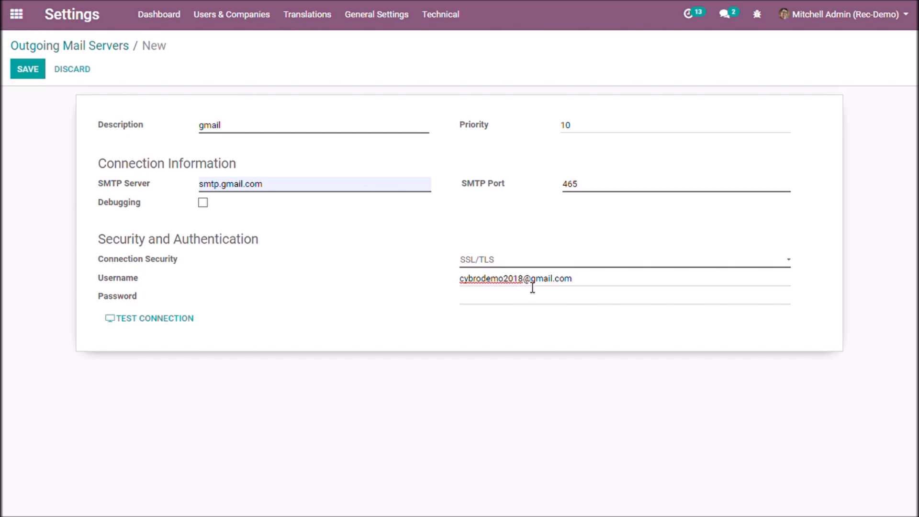
pyautogui.write('•••')
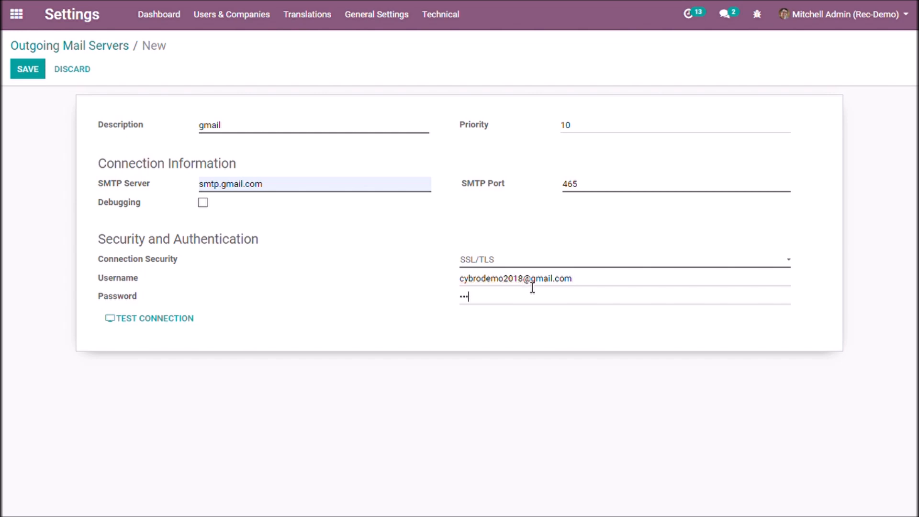
pyautogui.write('••••••')
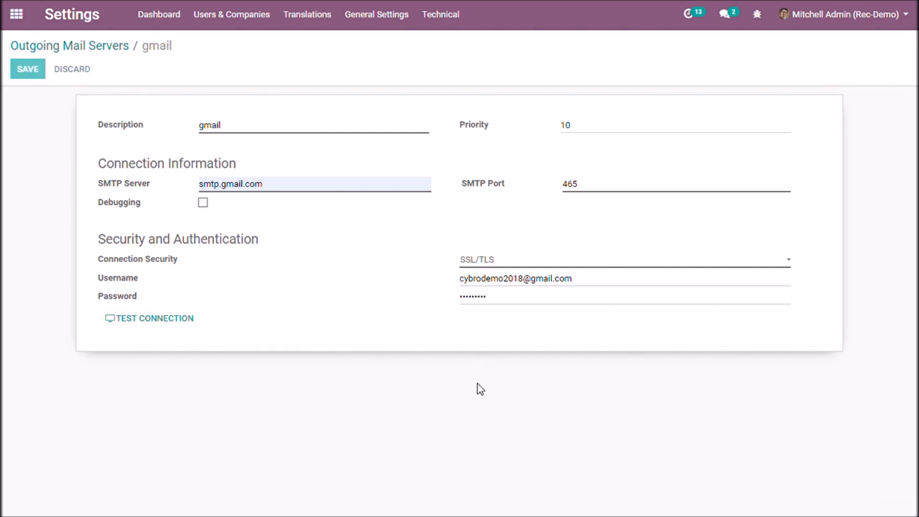
# - Run Test Connection on the gmail server and dismiss the success message
pyautogui.click(149, 318)
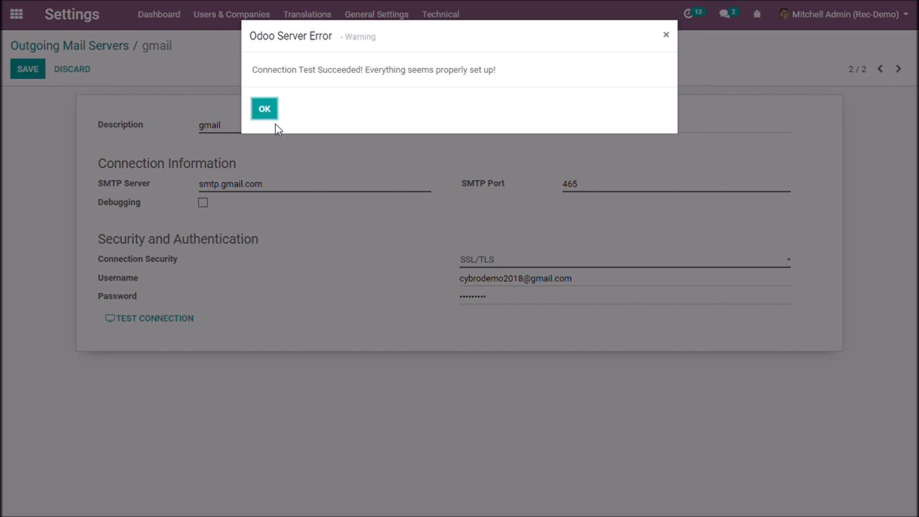
pyautogui.moveTo(272, 114)
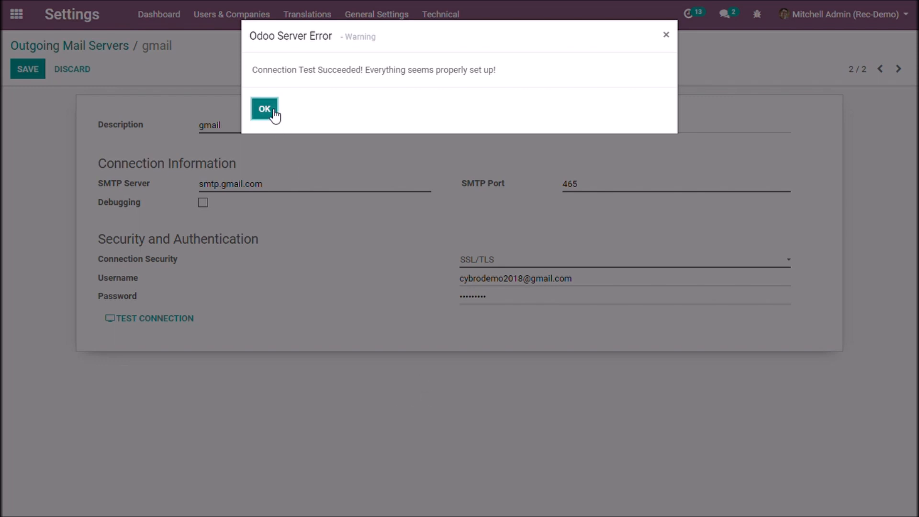
pyautogui.click(265, 108)
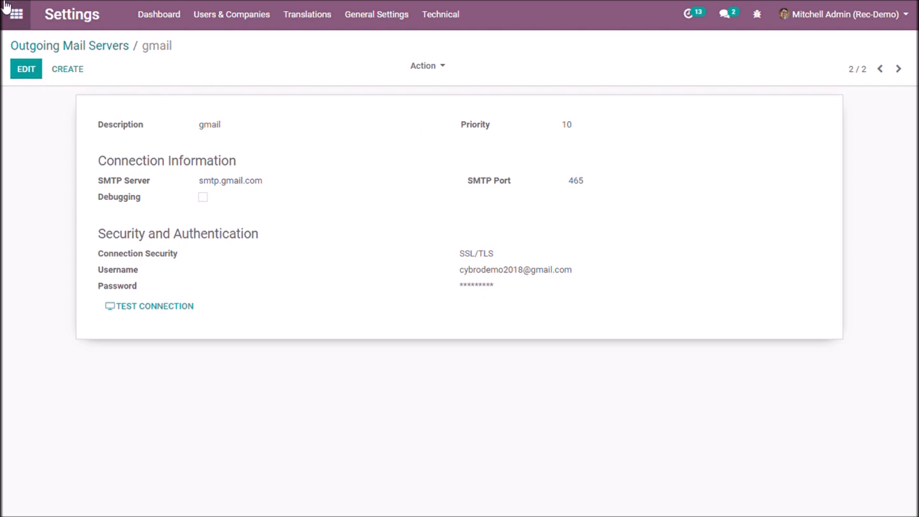
pyautogui.moveTo(583, 179)
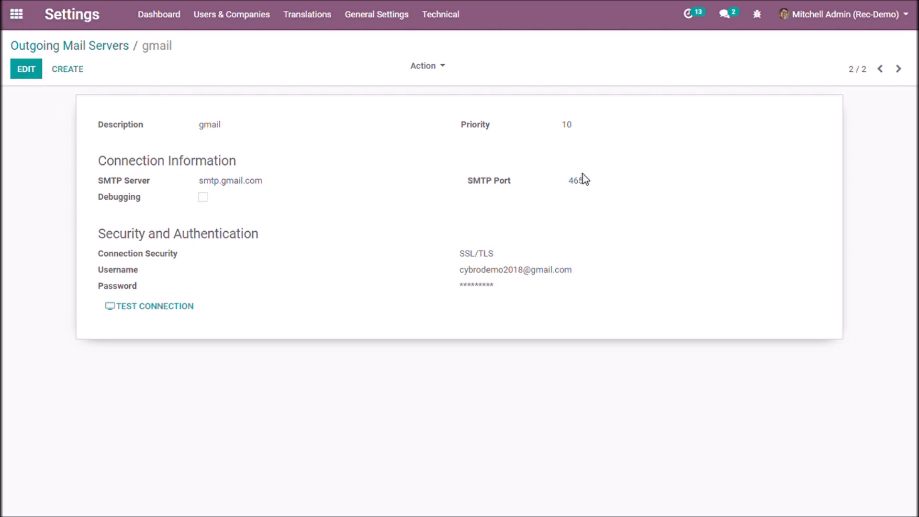
pyautogui.click(881, 68)
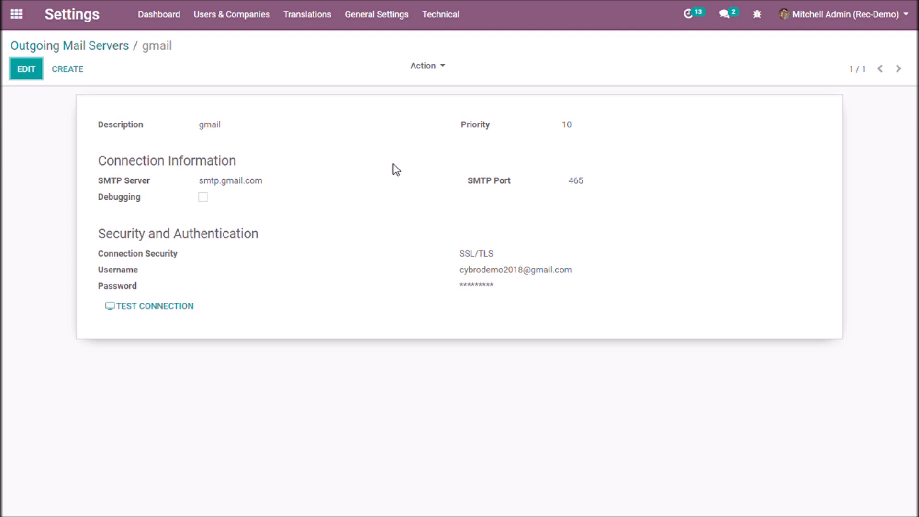
# - Start a new Sales quotation for customer Lumber Inc, Customer 123
pyautogui.click(17, 14)
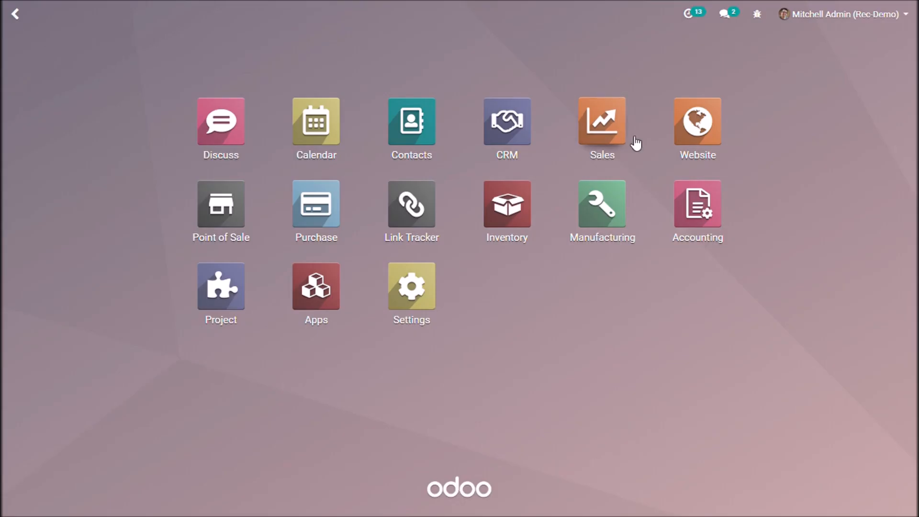
pyautogui.click(602, 121)
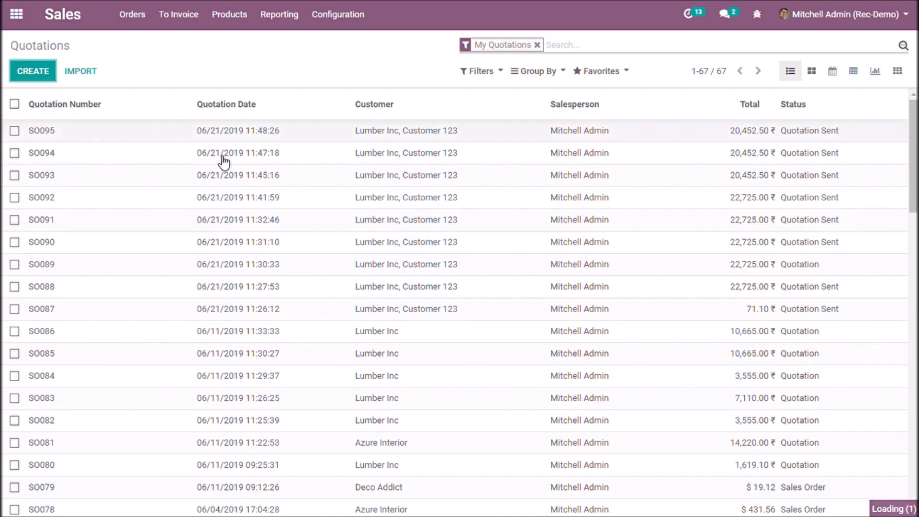
pyautogui.click(308, 190)
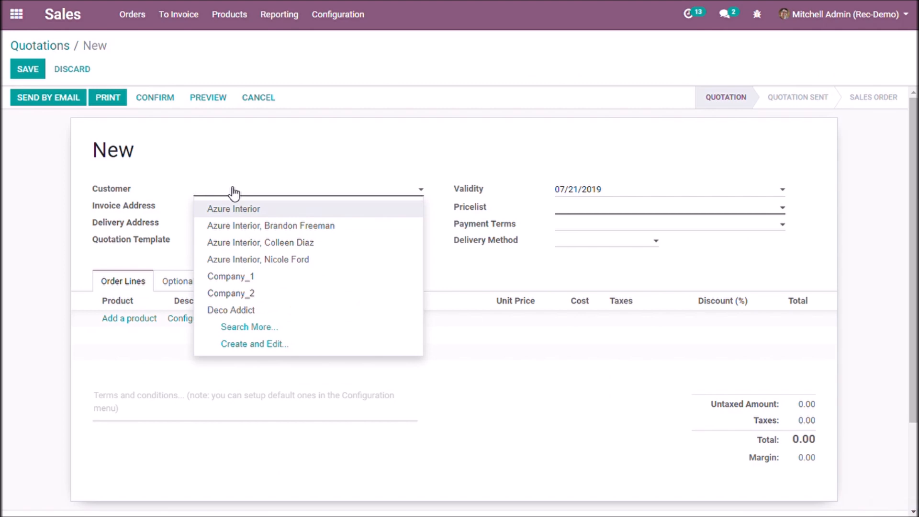
pyautogui.write('cus')
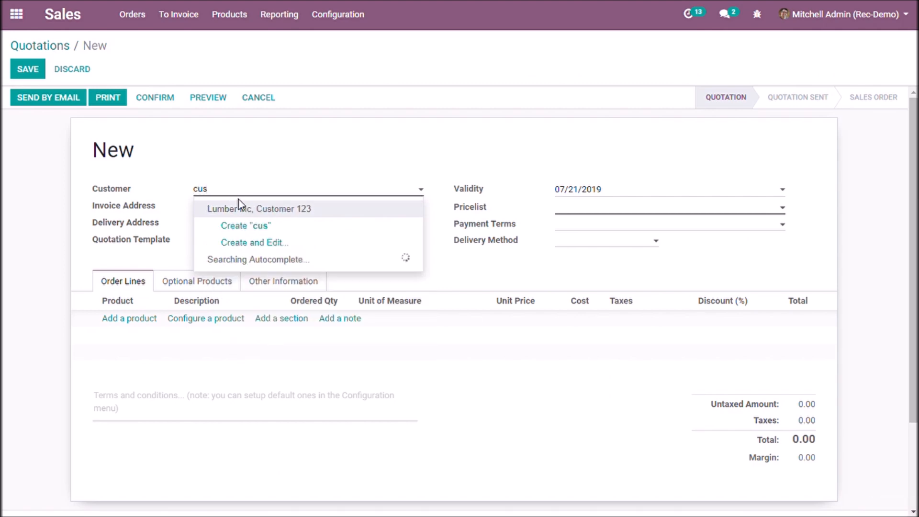
pyautogui.click(259, 209)
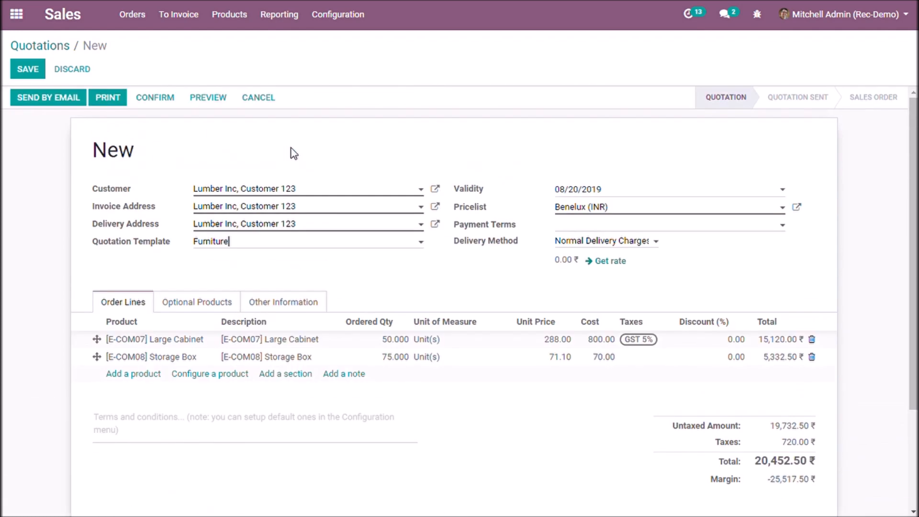
pyautogui.moveTo(278, 157)
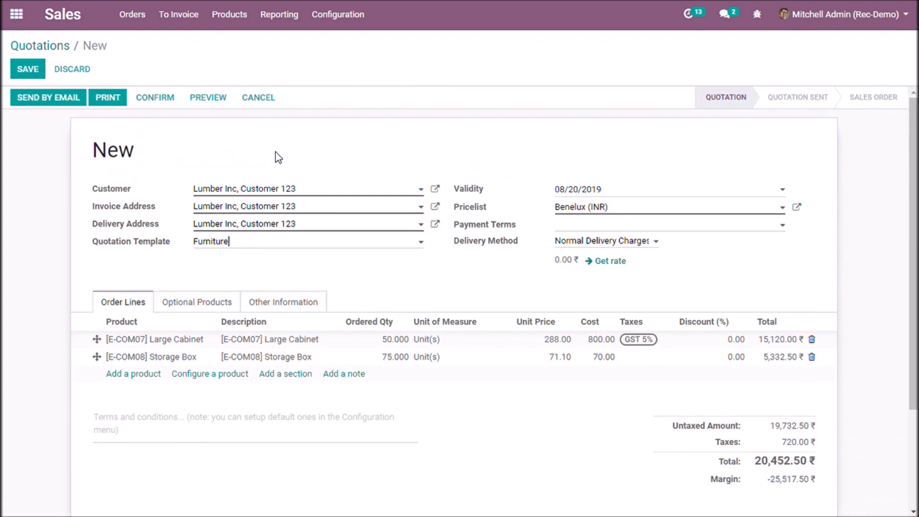
pyautogui.moveTo(231, 166)
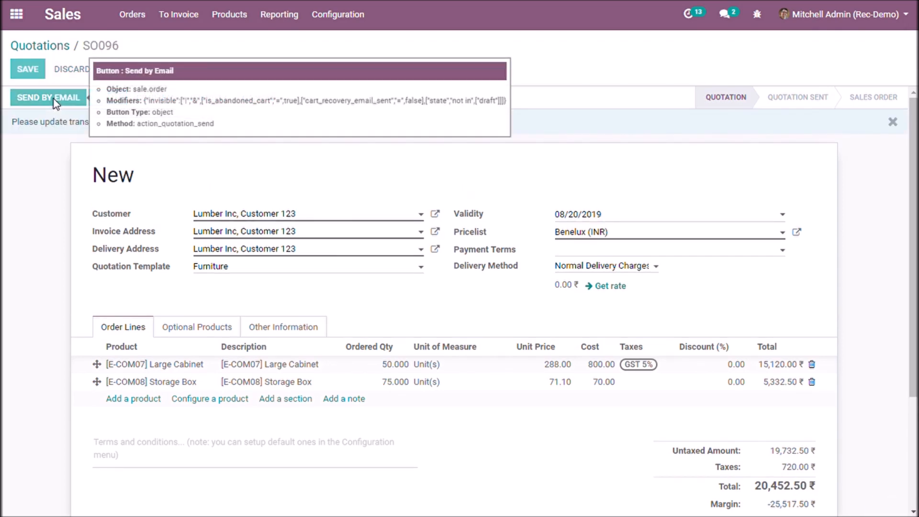
# - Email quotation SO096 with its PDF, then check it in Gmail's Sent folder
pyautogui.click(47, 98)
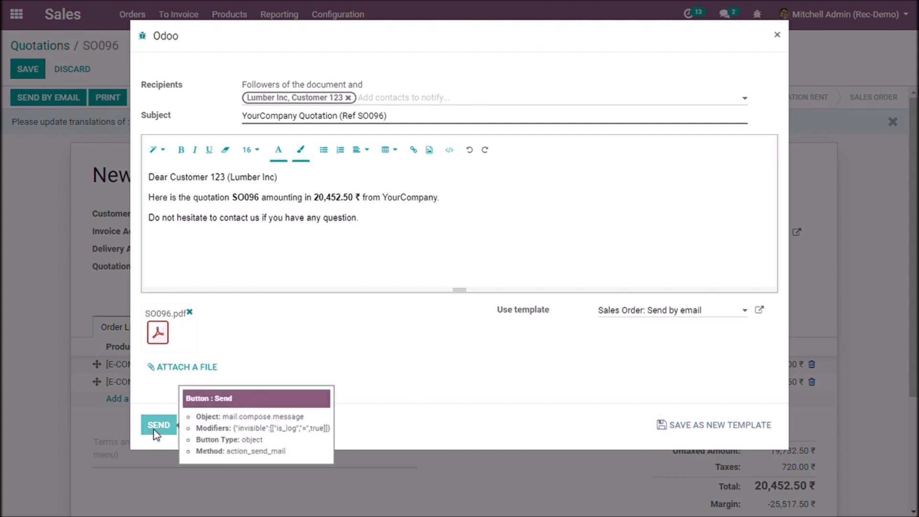
pyautogui.click(158, 424)
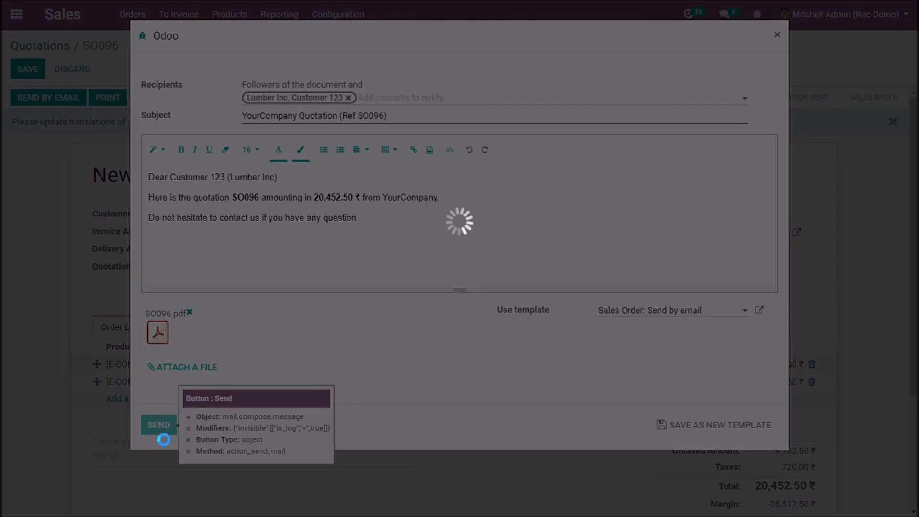
pyautogui.click(159, 424)
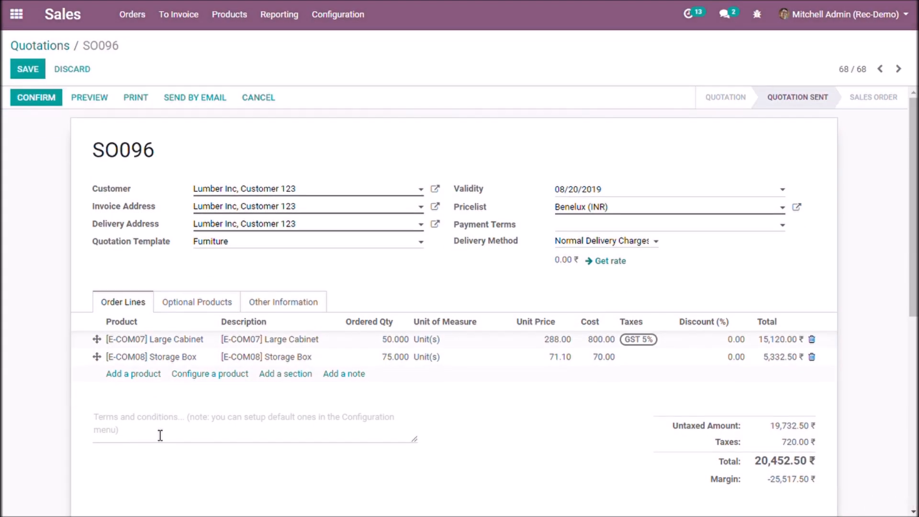
pyautogui.moveTo(61, 130)
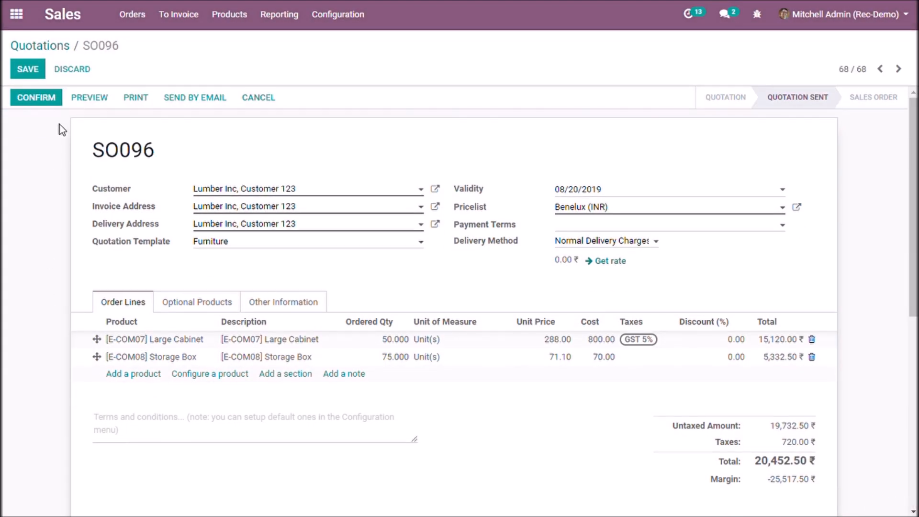
pyautogui.click(298, 189)
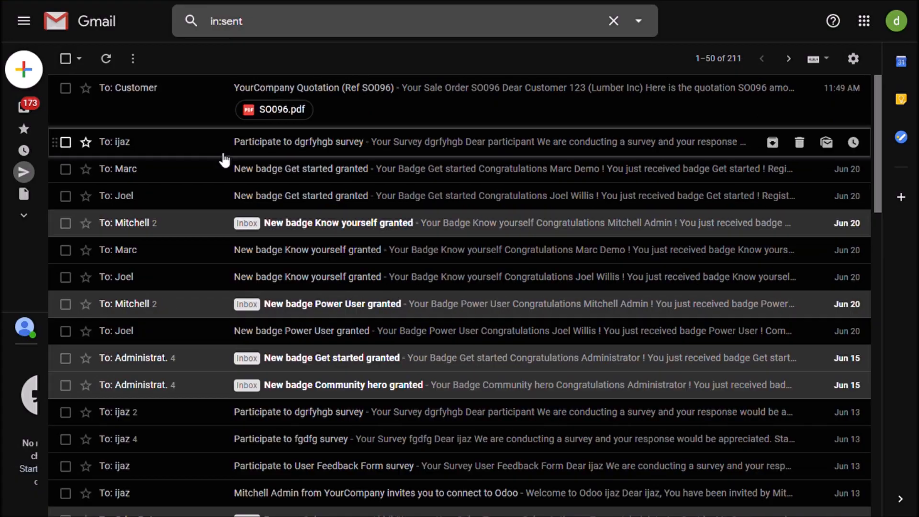
pyautogui.moveTo(531, 118)
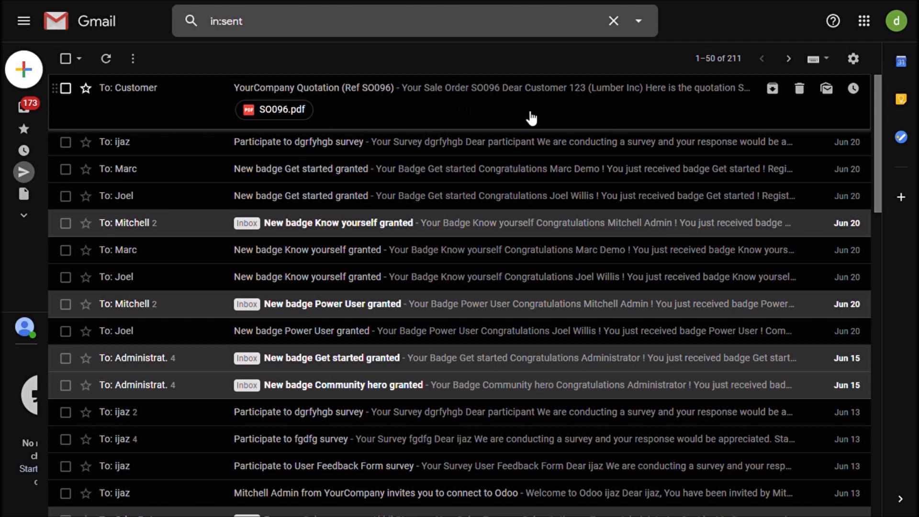
pyautogui.moveTo(523, 116)
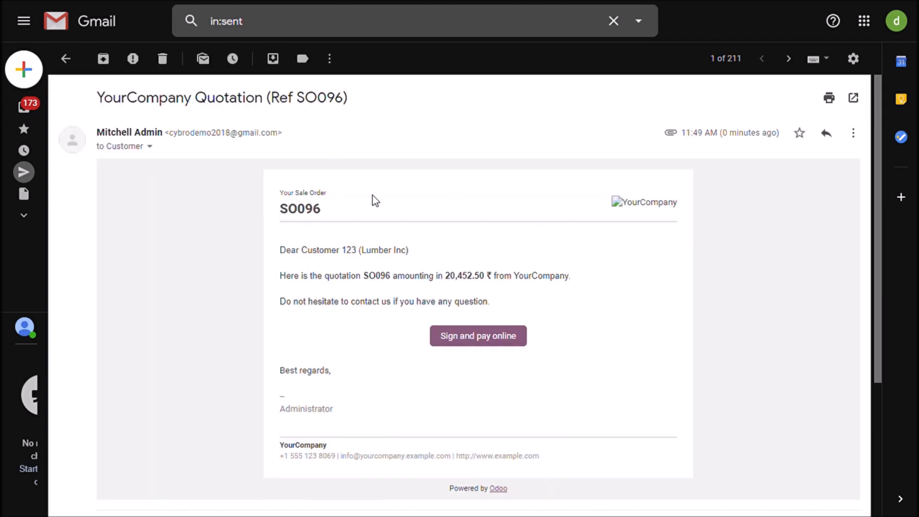
pyautogui.moveTo(564, 276)
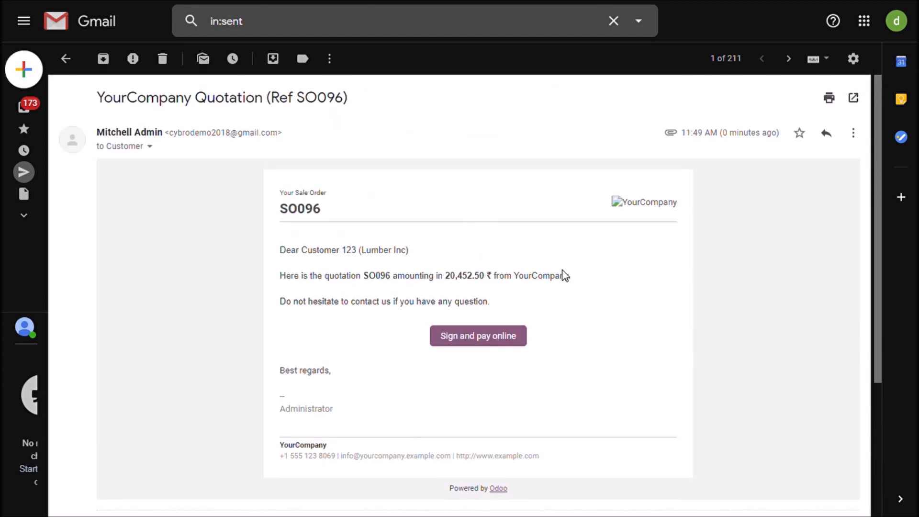